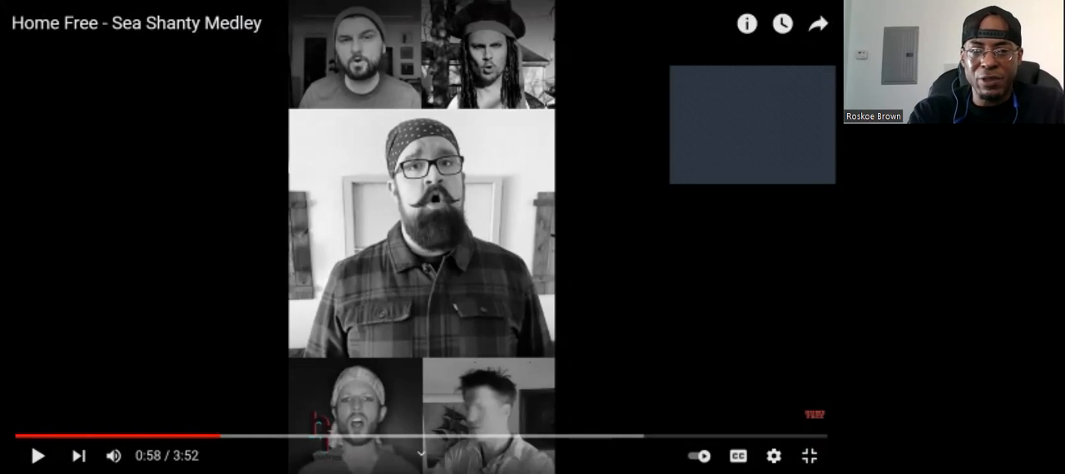
Keep the Sea Shanty Medley playing fullscreen past its first minute with all five singers shown
left_click(37, 456)
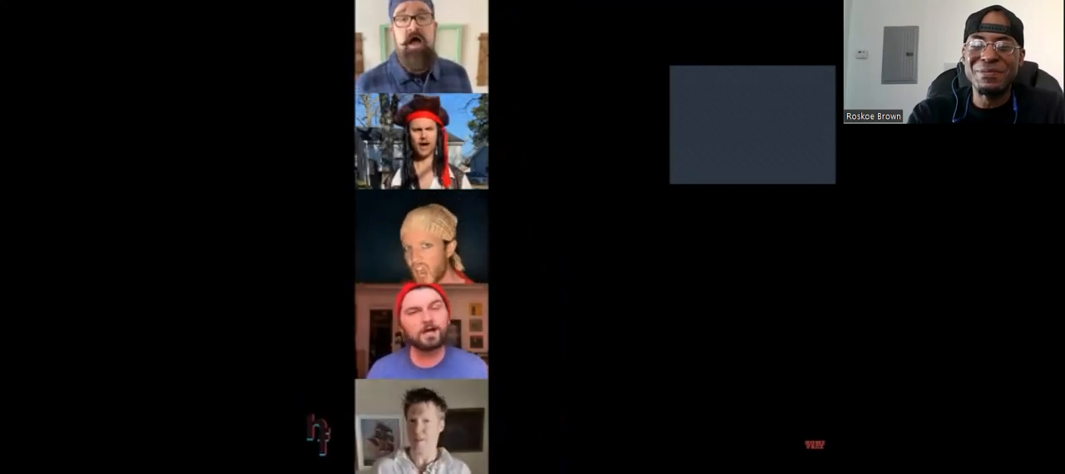
mouse_move(277, 156)
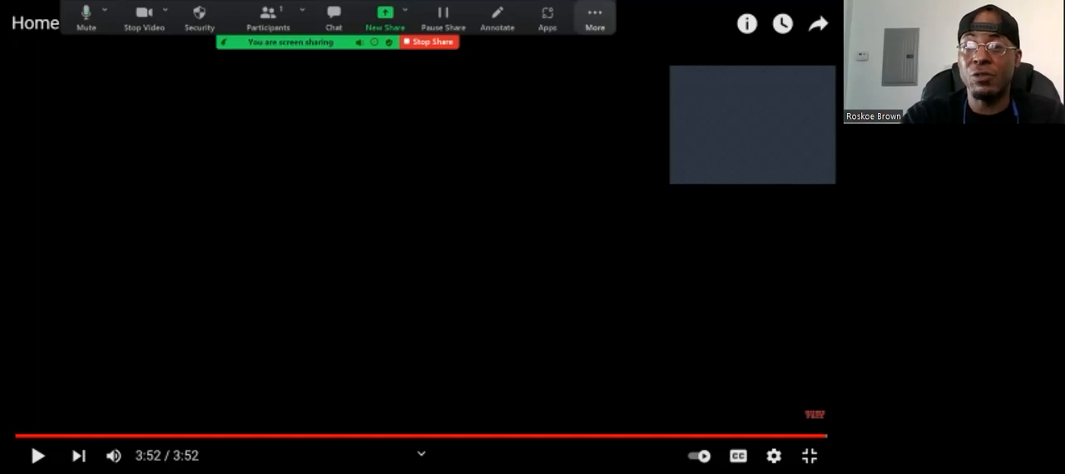
With the medley finished at 3:52, reveal the Zoom More menu holding Stop Recording
left_click(594, 17)
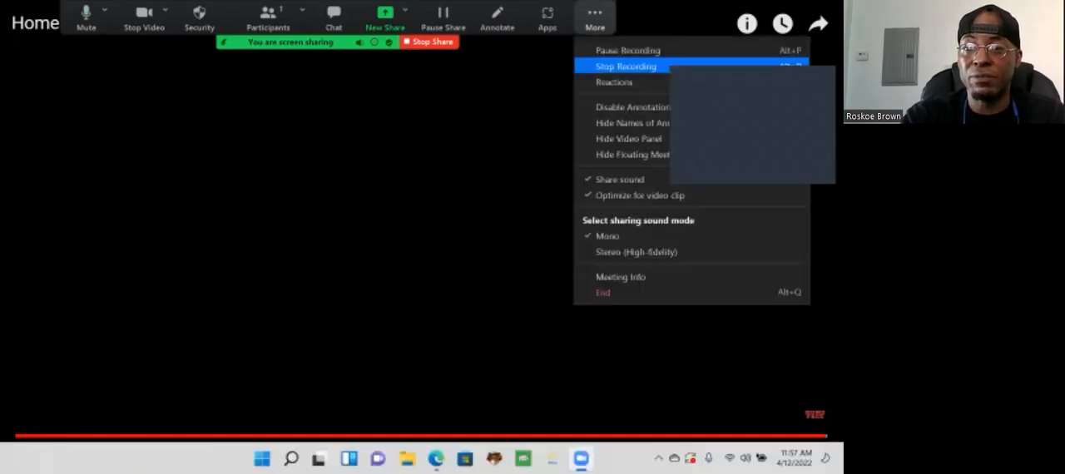